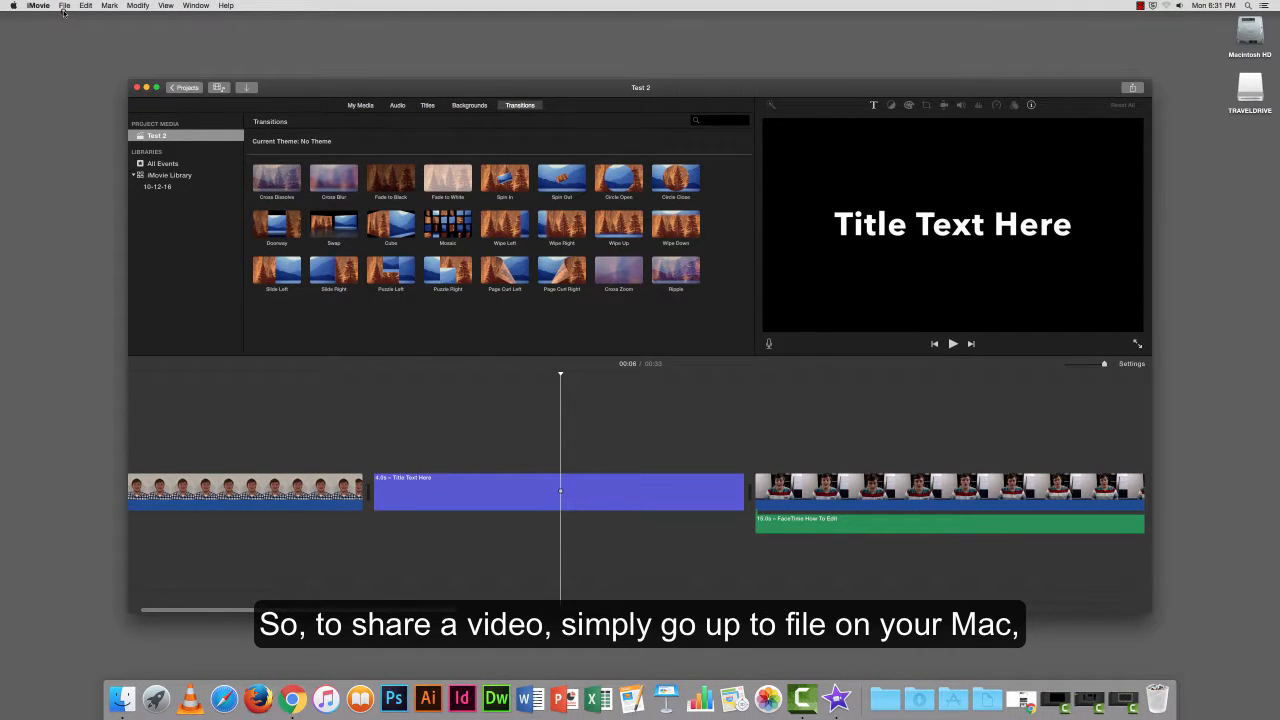
- Start sharing the project as a video file via File > Share > File
click(64, 6)
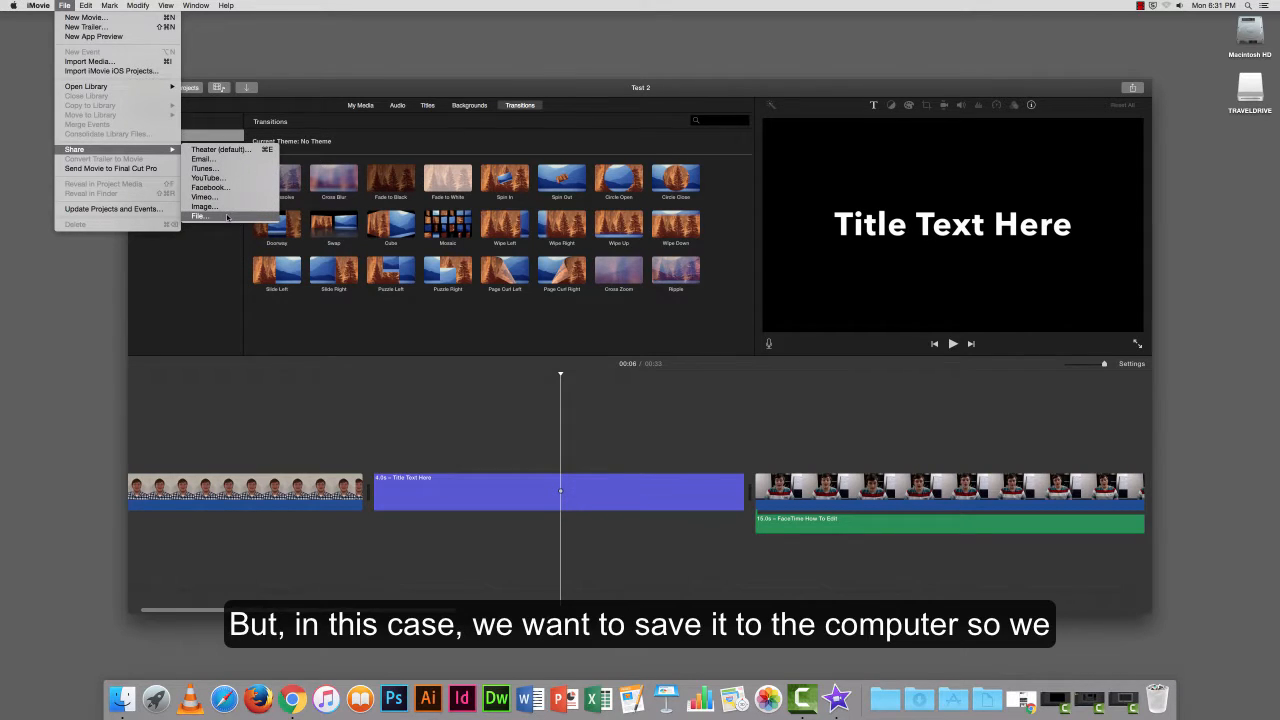
mouse_move(204, 196)
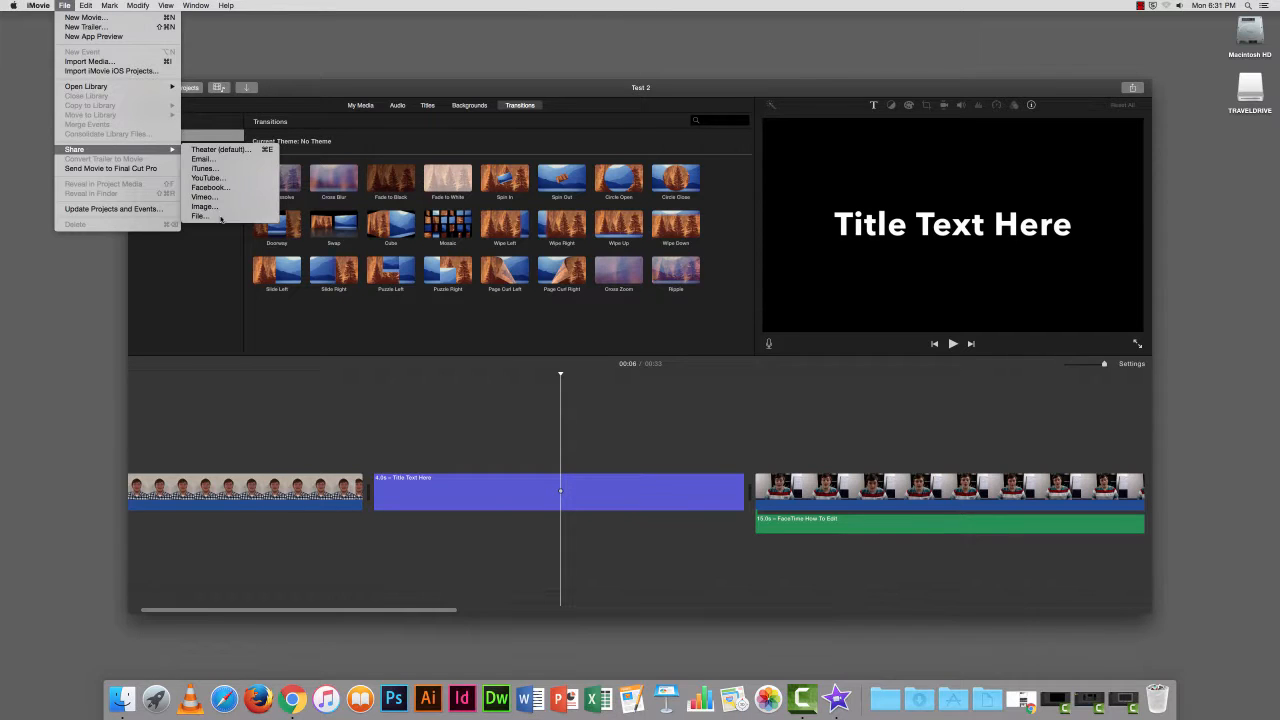
click(200, 216)
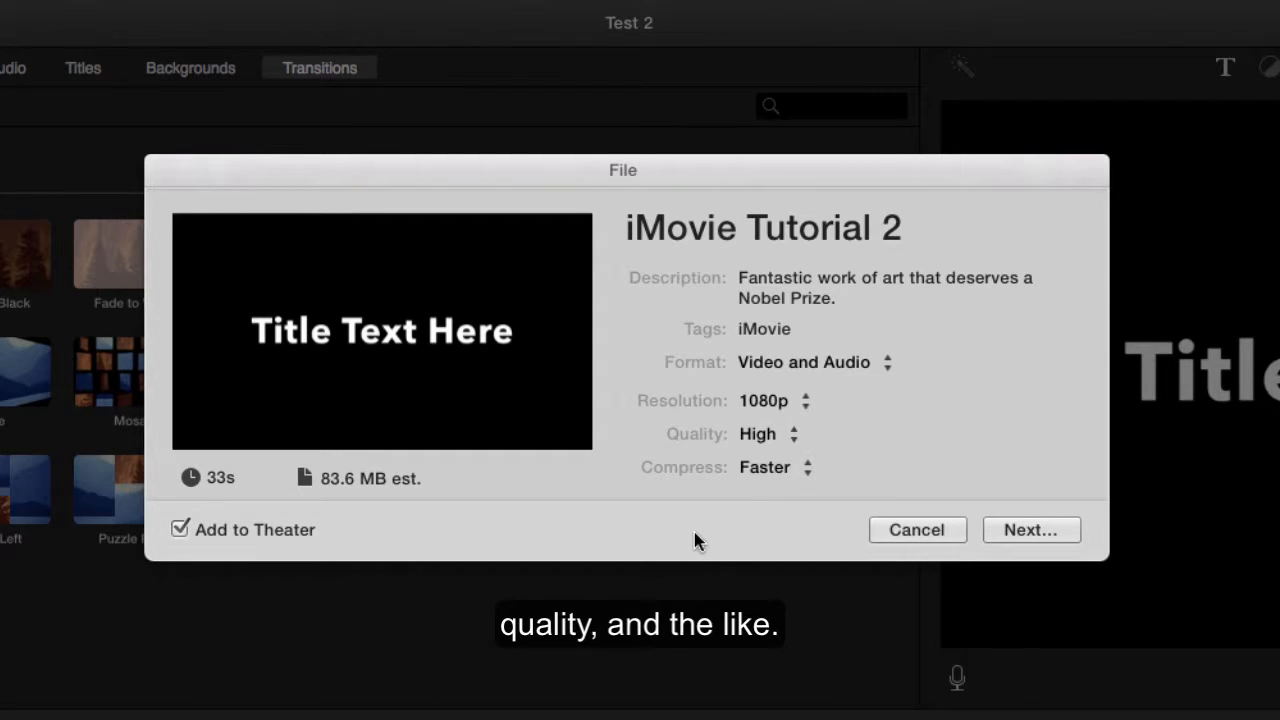
mouse_move(168, 548)
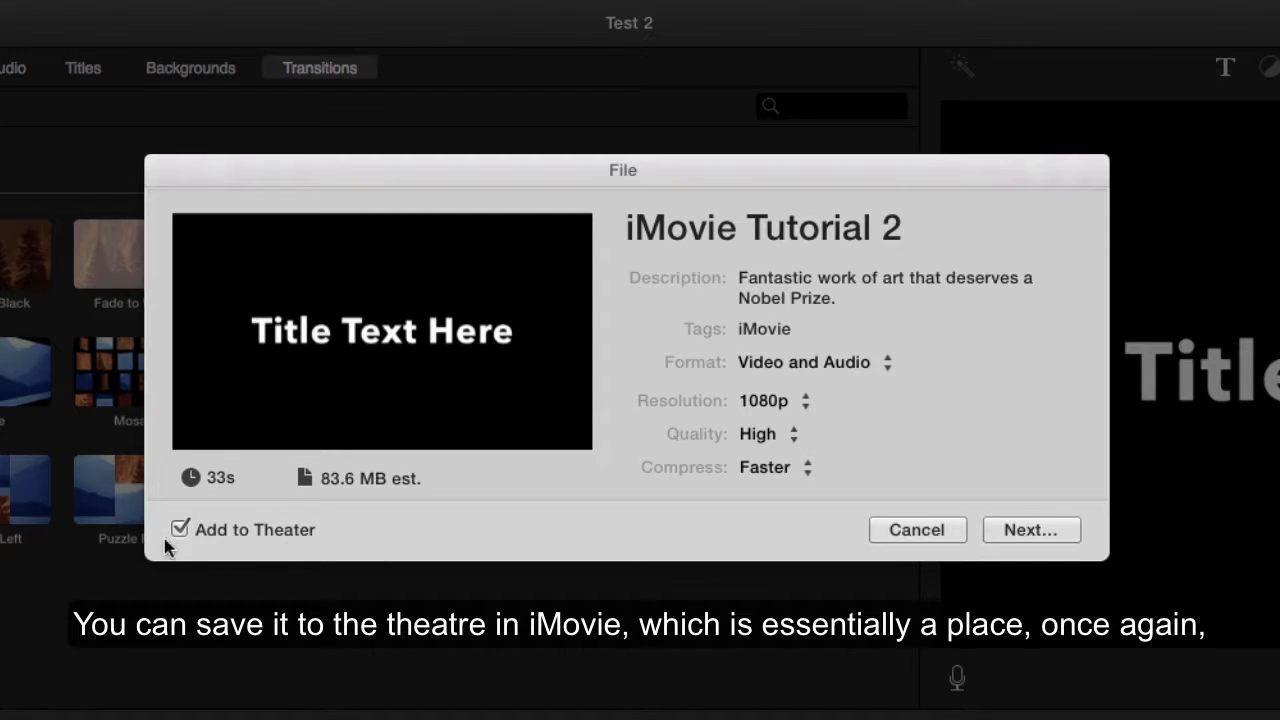
mouse_move(148, 538)
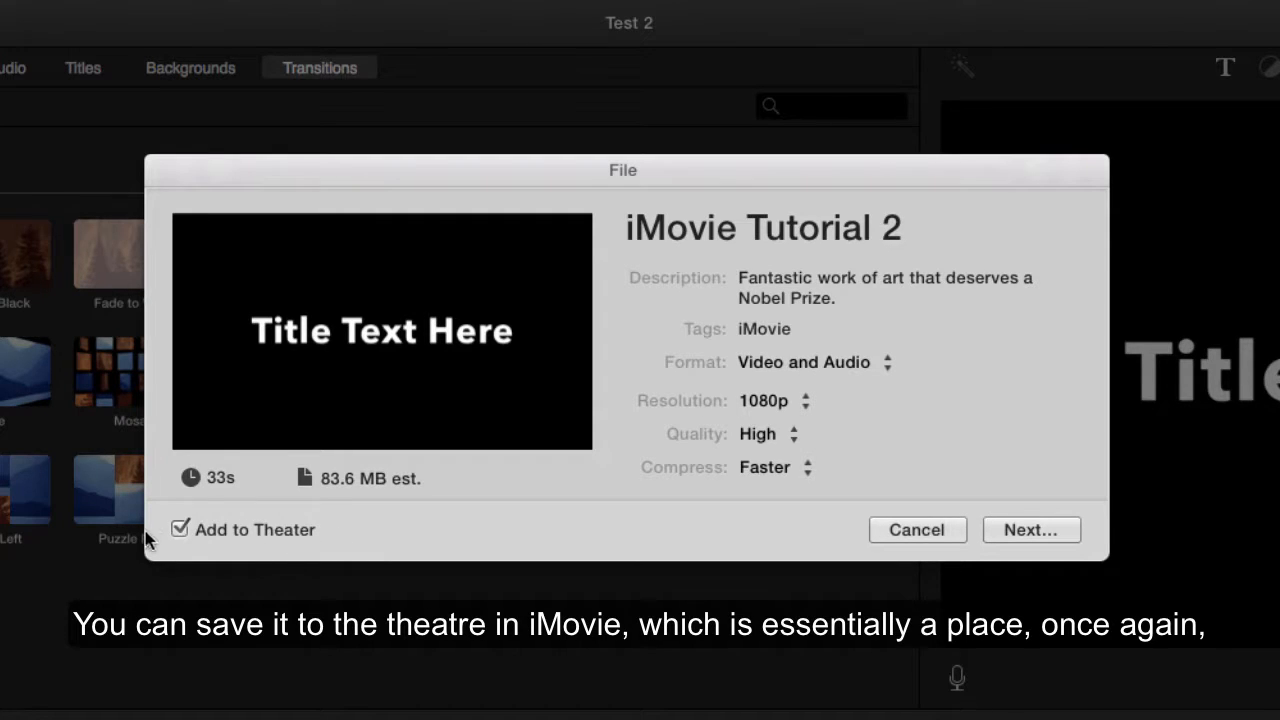
mouse_move(172, 542)
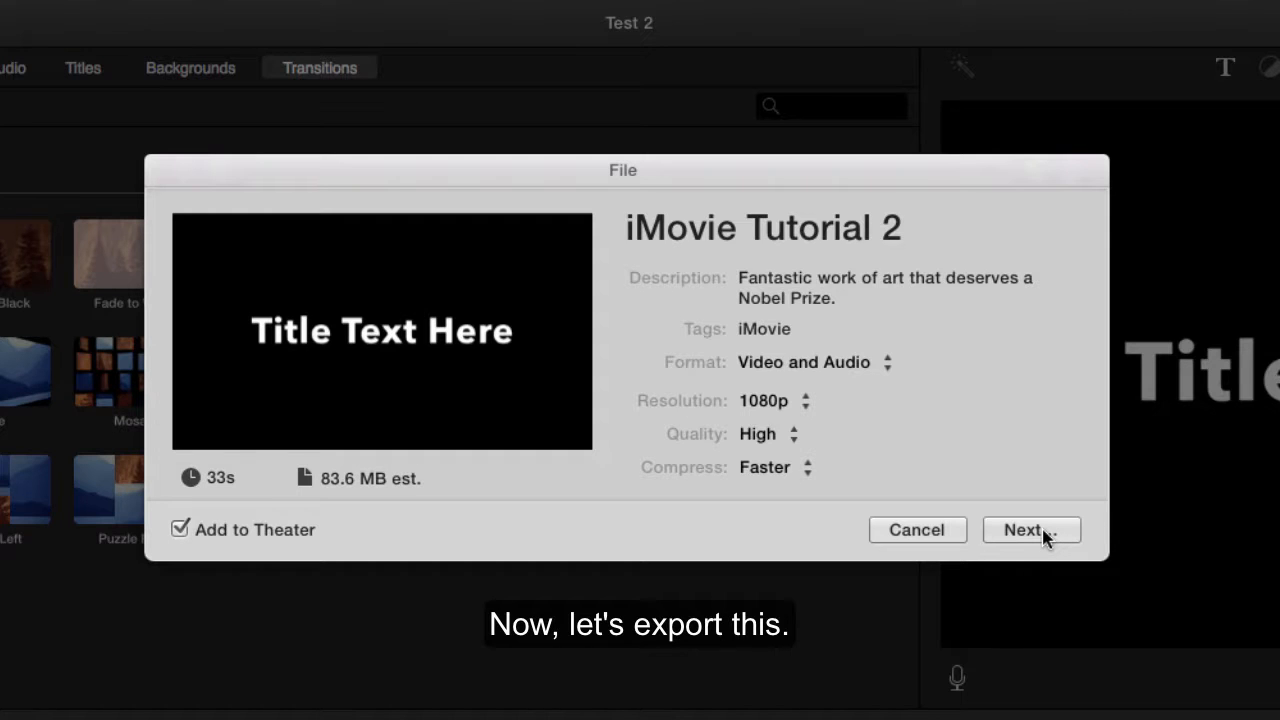
- Accept the export settings and save as 'iMovie Tutorial 2' in Documents
click(1032, 530)
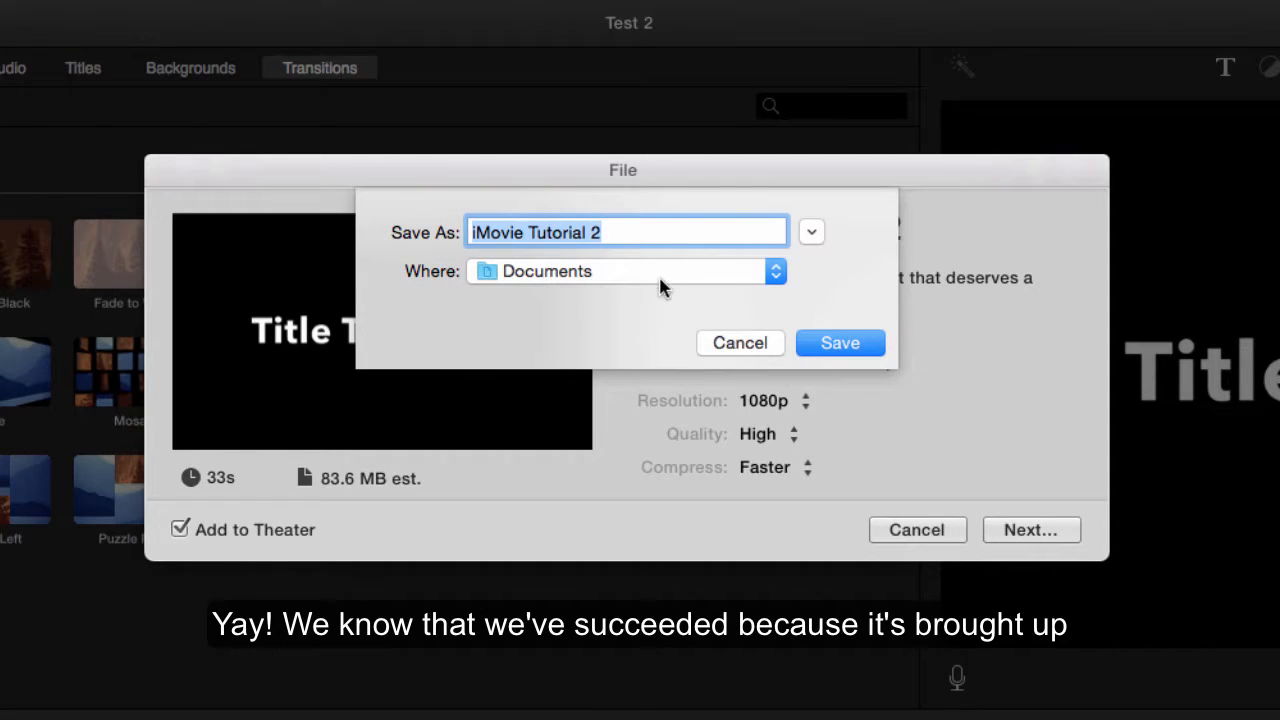
mouse_move(476, 256)
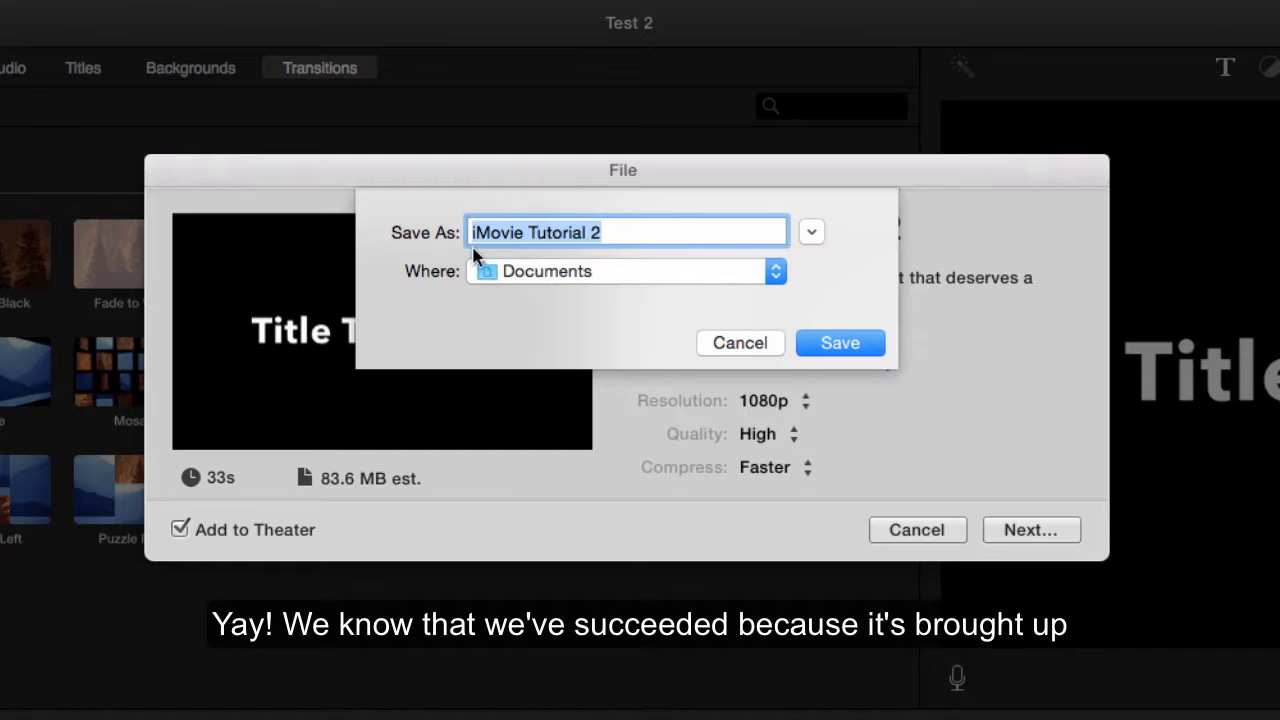
mouse_move(708, 264)
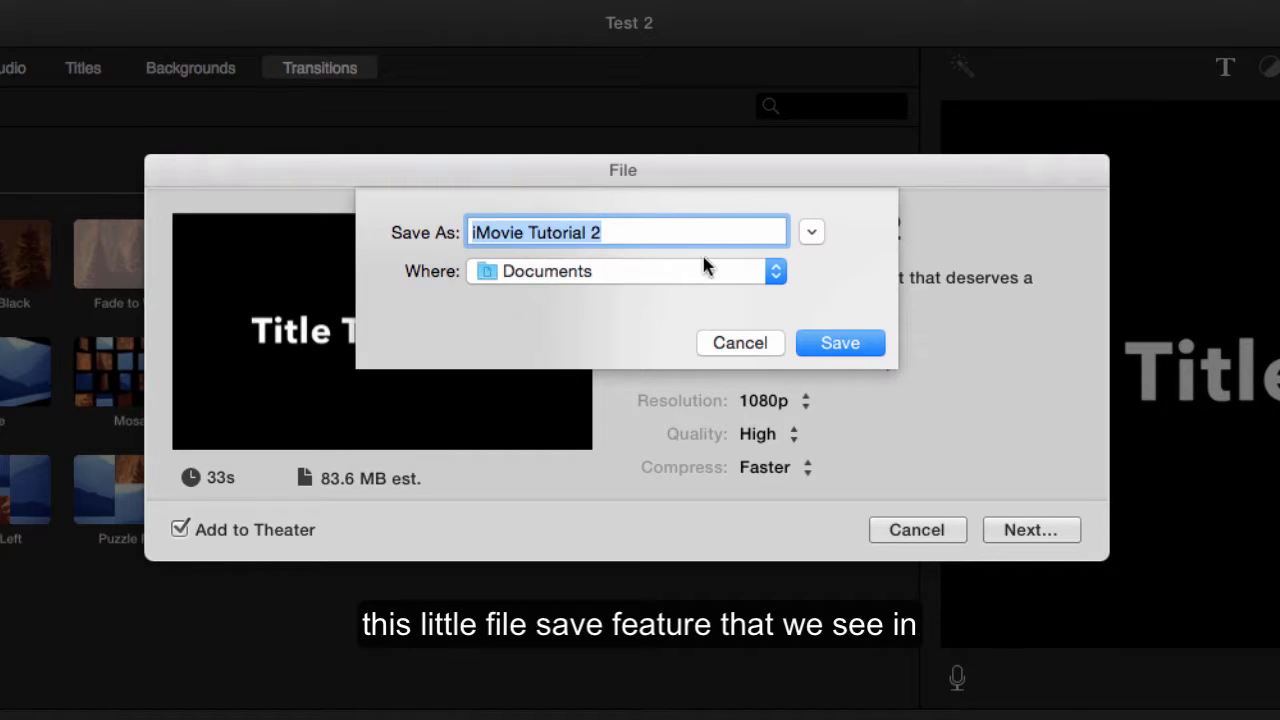
mouse_move(690, 286)
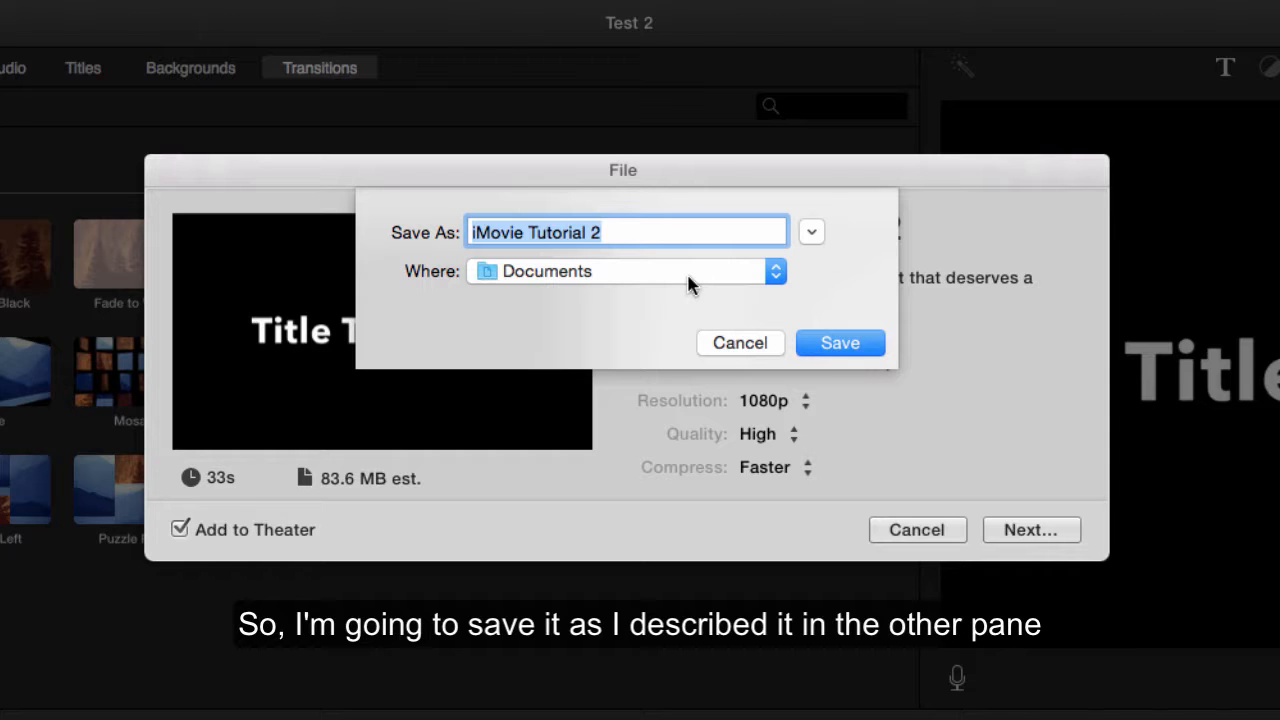
mouse_move(796, 260)
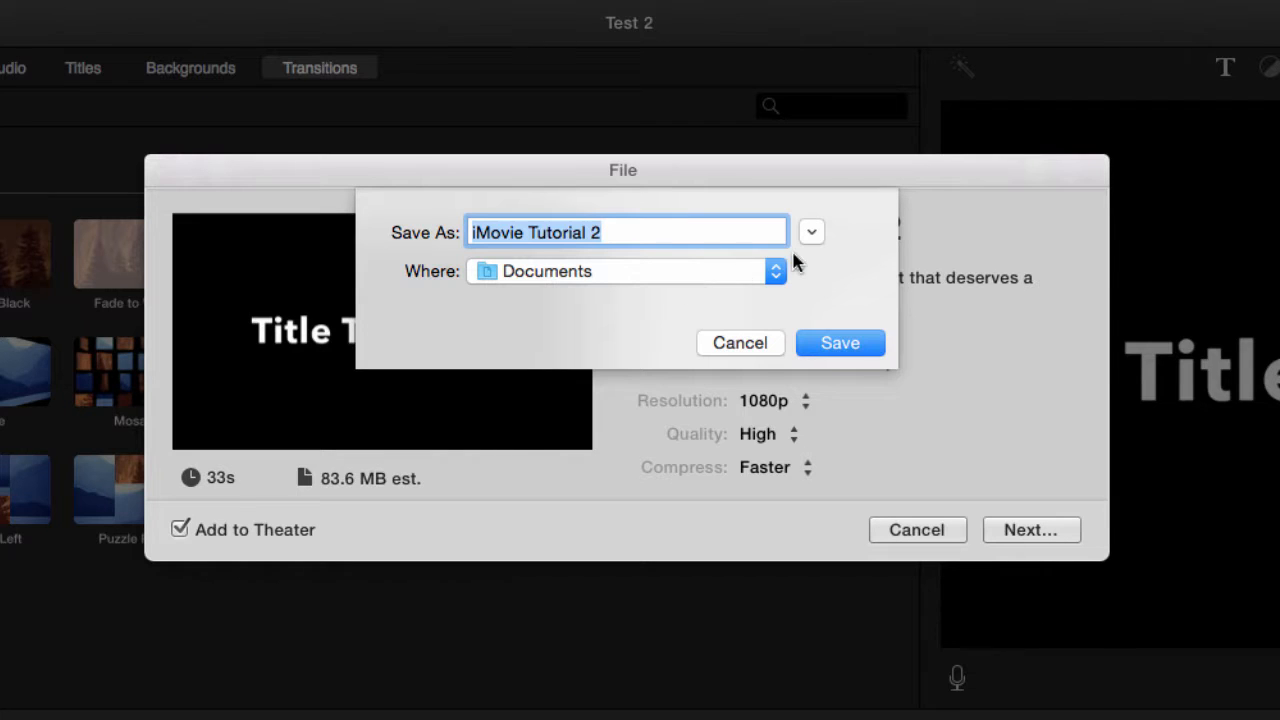
click(772, 272)
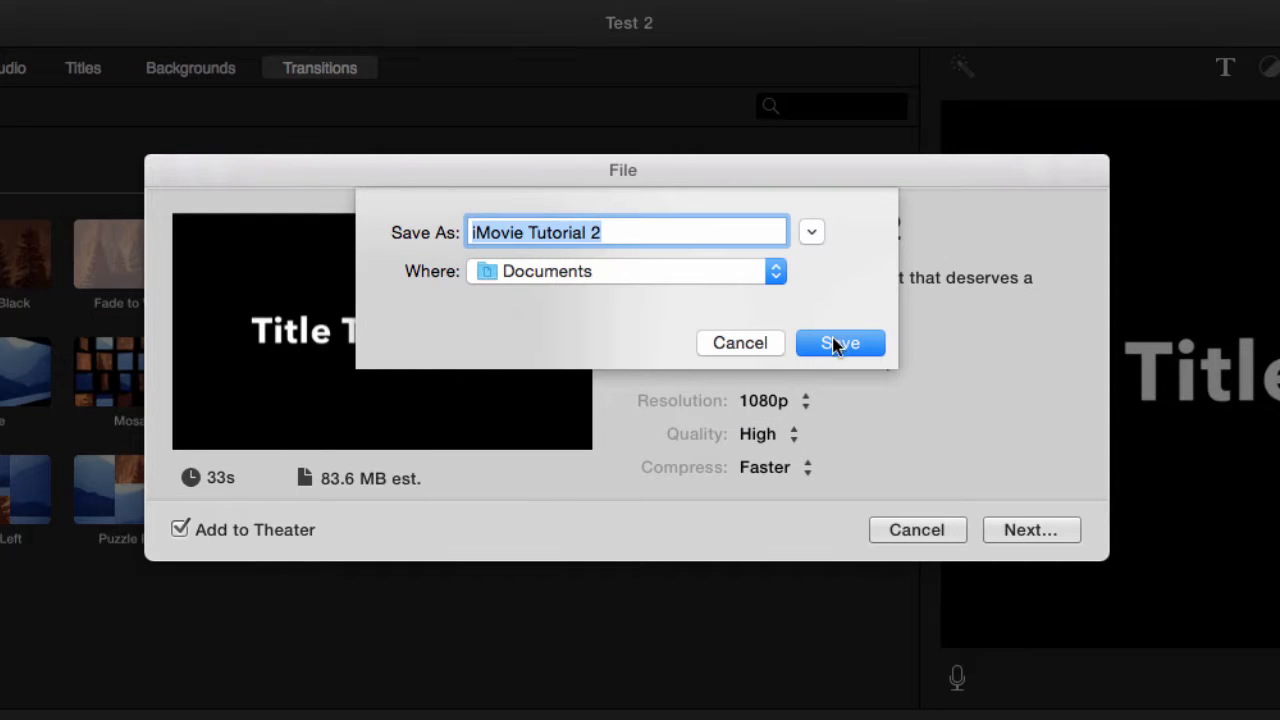
click(840, 342)
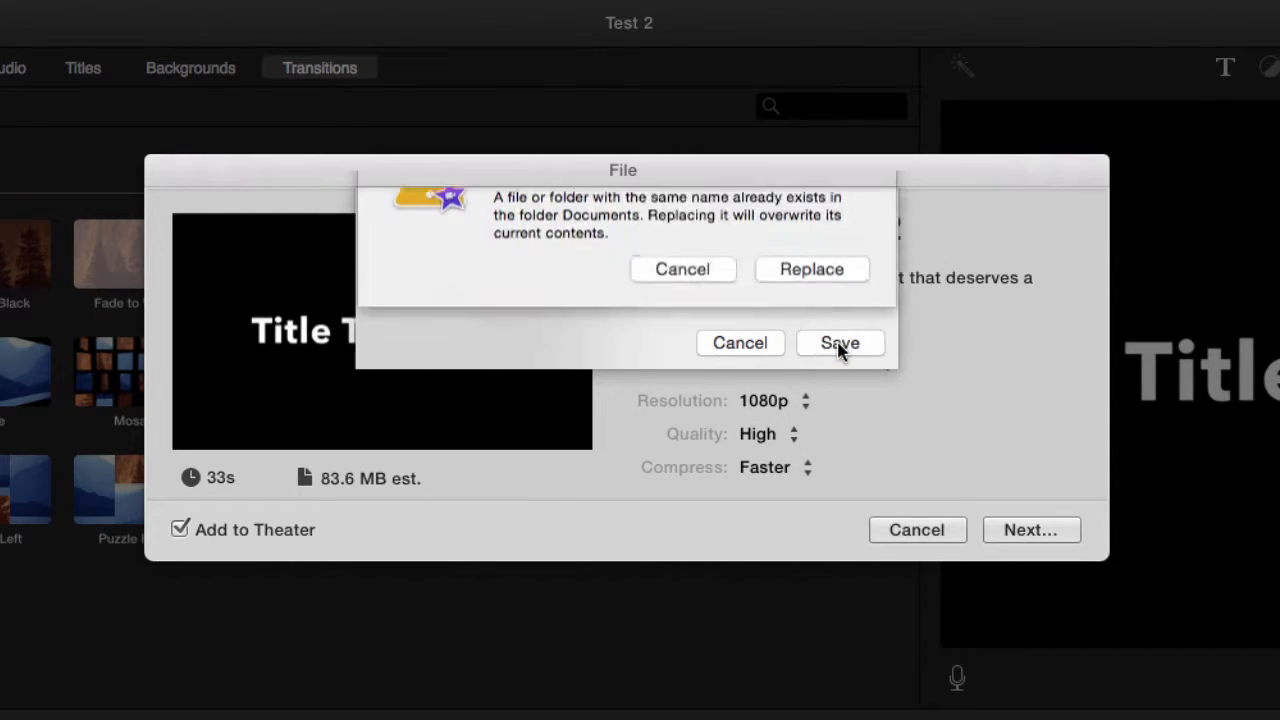
- Replace the existing 'iMovie Tutorial 2' file in Documents with the new export
click(840, 344)
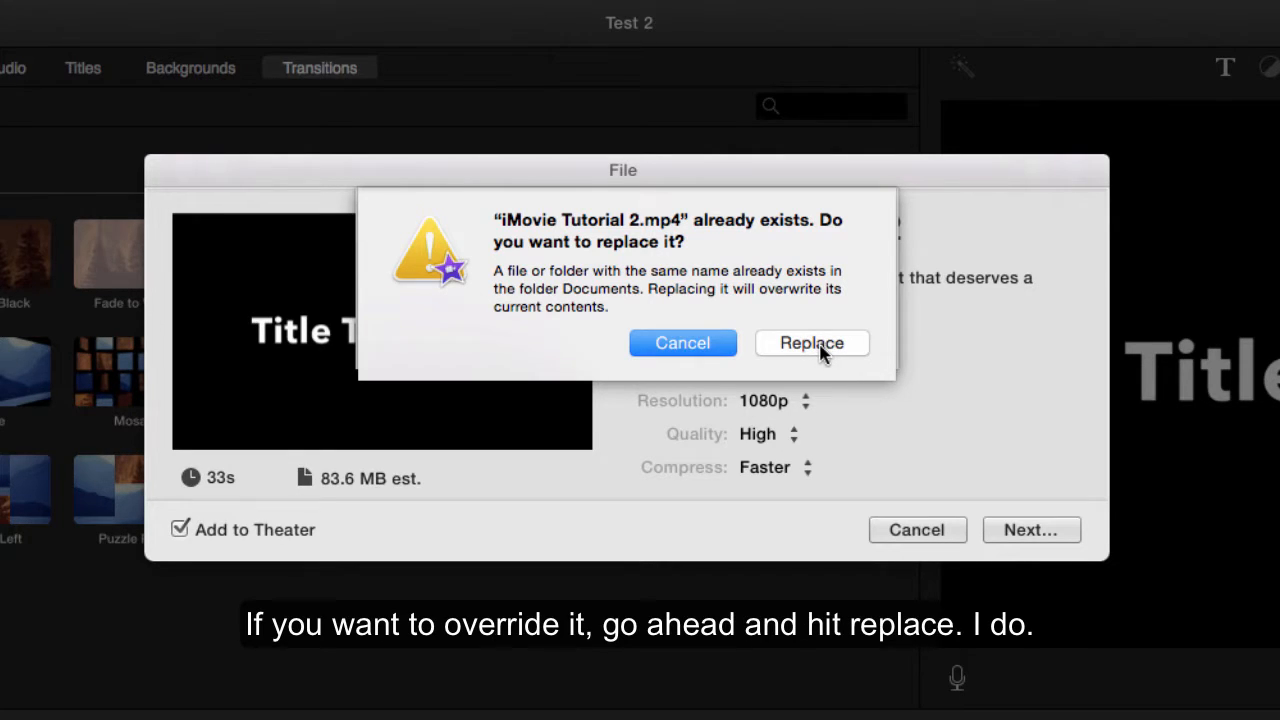
click(812, 342)
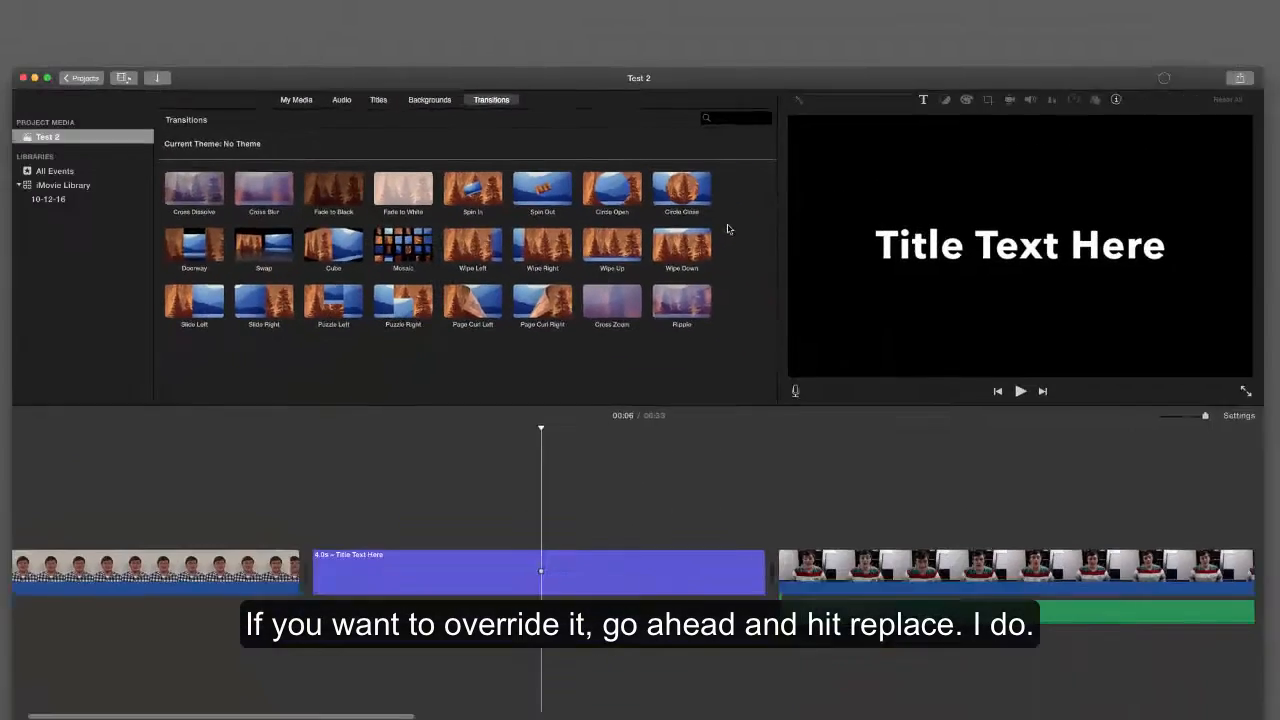